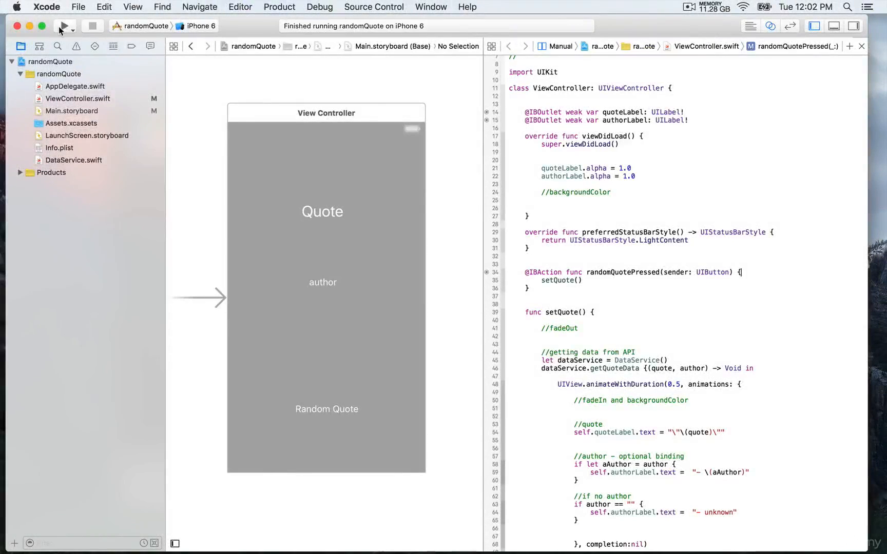
Step: Build and run randomQuote, then fetch three random quotes with authors in the simulator
{"action": "left_click", "coordinate": [65, 26]}
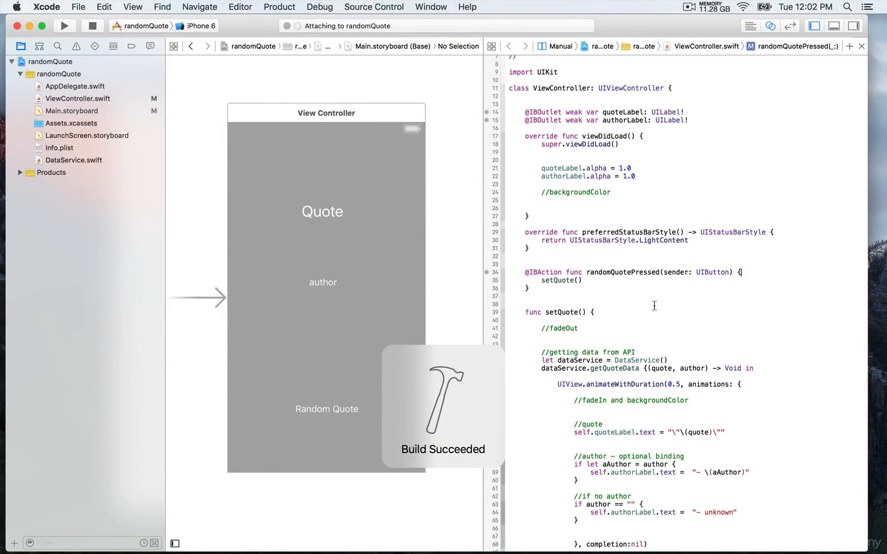
{"action": "left_click", "coordinate": [64, 25]}
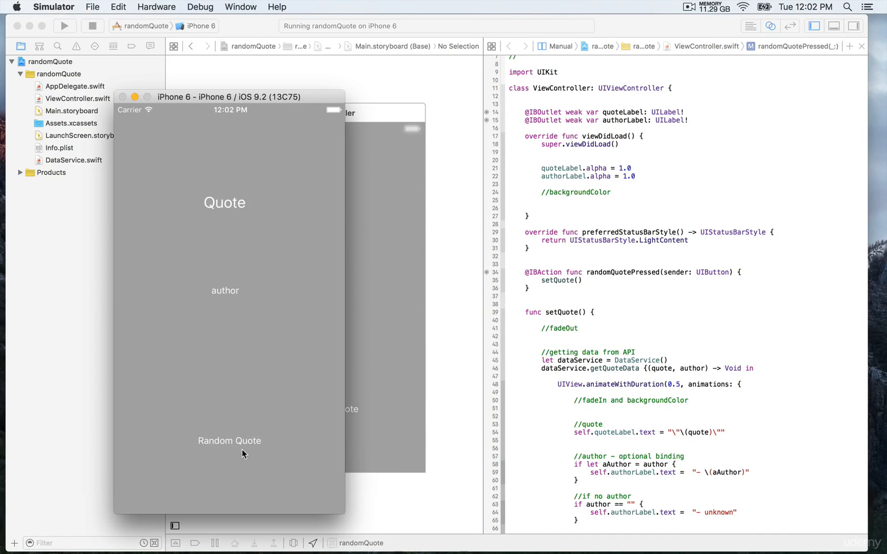
{"action": "left_click", "coordinate": [228, 440]}
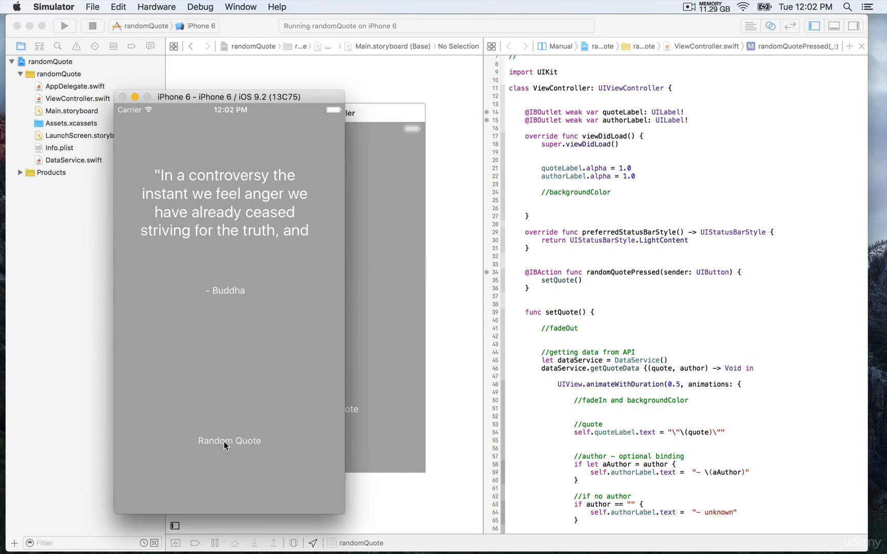
{"action": "left_click", "coordinate": [229, 441]}
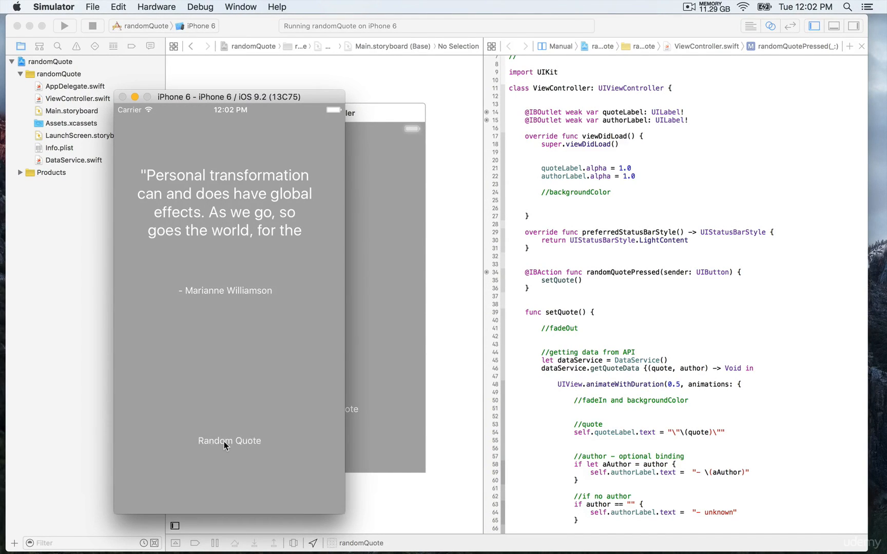
{"action": "left_click", "coordinate": [229, 440]}
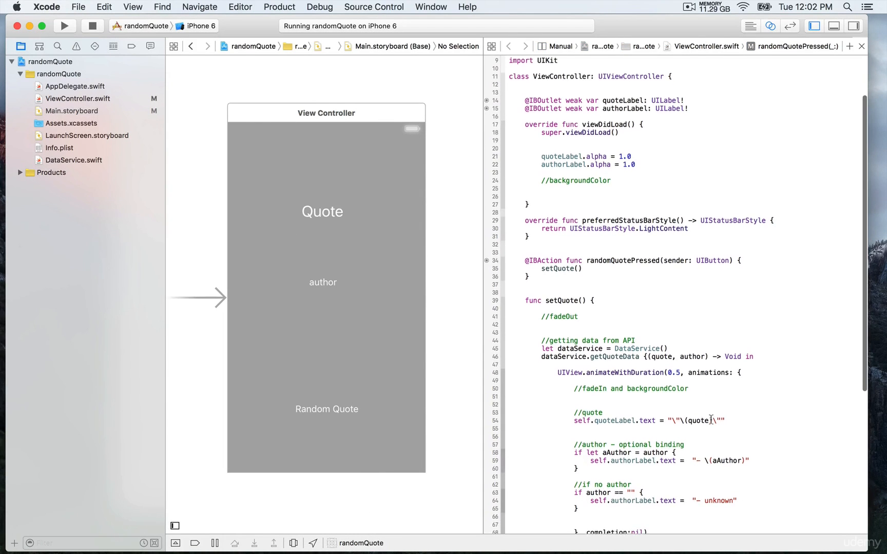
Step: Change quoteLabel.alpha and authorLabel.alpha to 0.0 in viewDidLoad, reviewing fadeIn and fadeOut
{"action": "scroll", "scroll_direction": "up", "scroll_amount": 3}
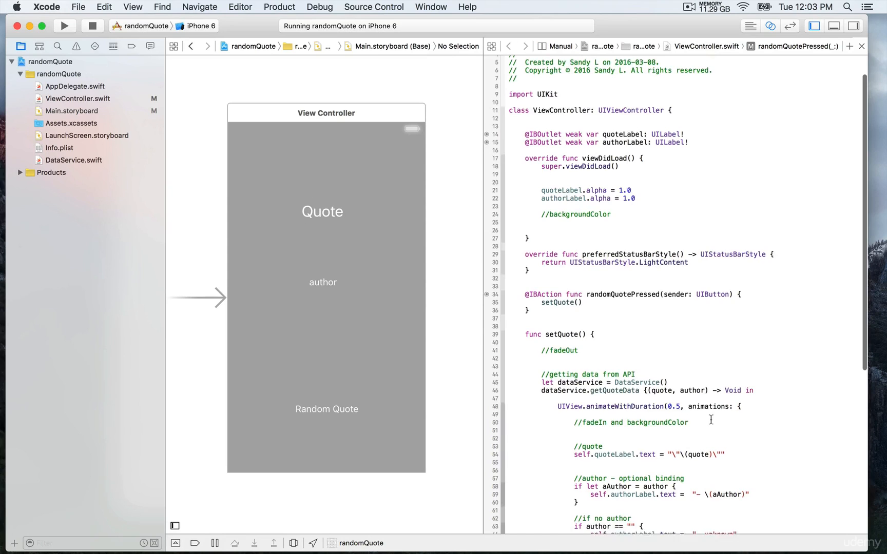
{"action": "scroll", "scroll_direction": "up", "scroll_amount": 3}
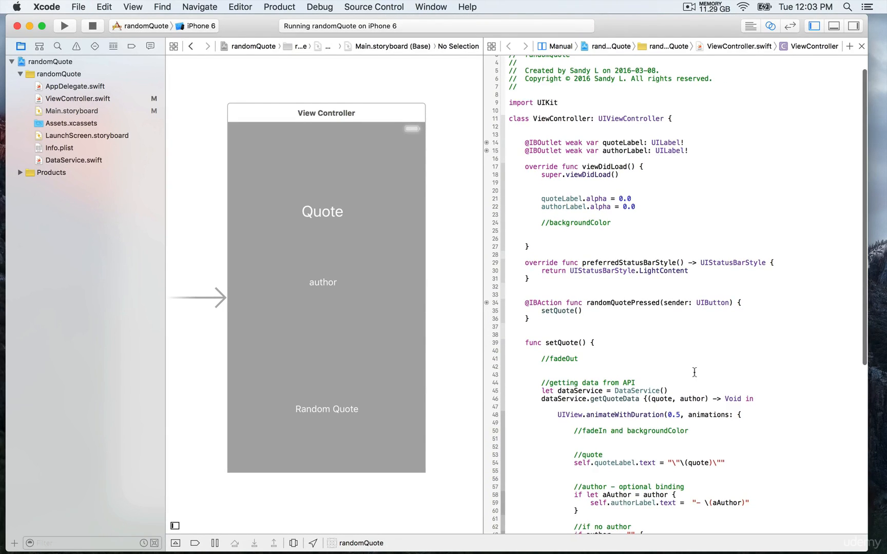
{"action": "scroll", "scroll_direction": "down", "scroll_amount": 3}
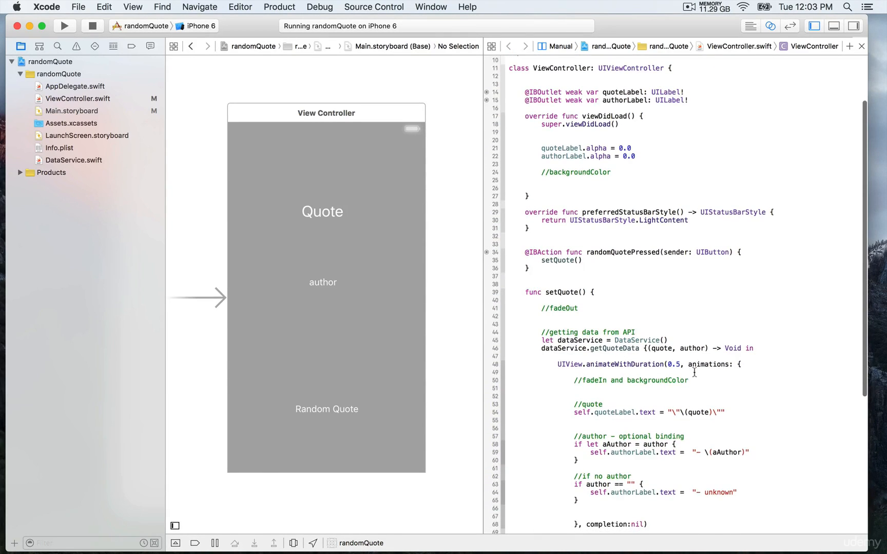
{"action": "scroll", "scroll_direction": "down", "scroll_amount": 3}
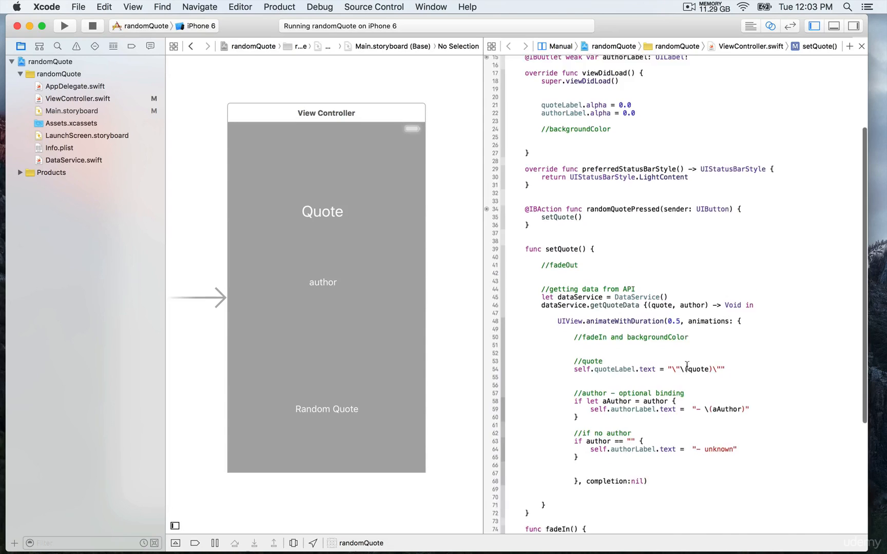
{"action": "scroll", "scroll_direction": "down", "scroll_amount": 3}
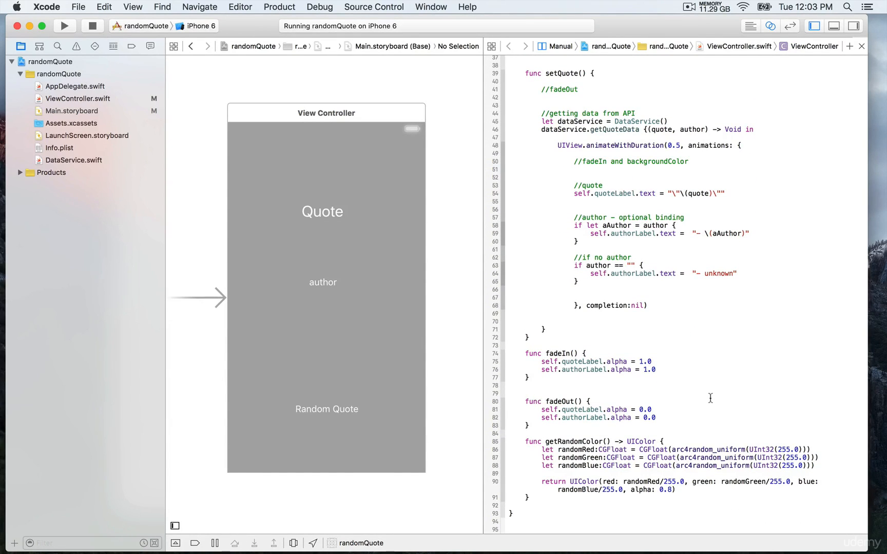
{"action": "left_click", "coordinate": [525, 394]}
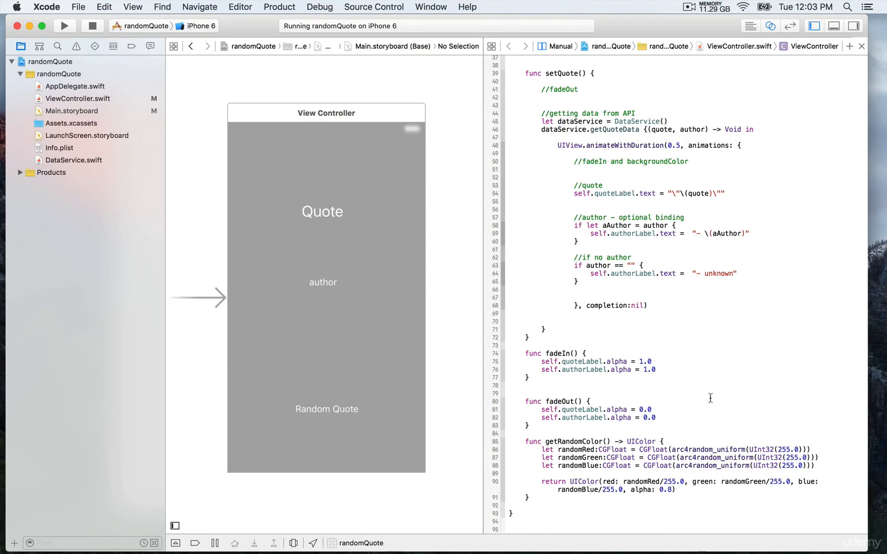
Step: Add self.fadeOut() before the fetch and self.fadeIn() in setQuote's animation block
{"action": "scroll", "scroll_direction": "up", "scroll_amount": 3}
{"action": "type", "text": "self.fadeOut()"}
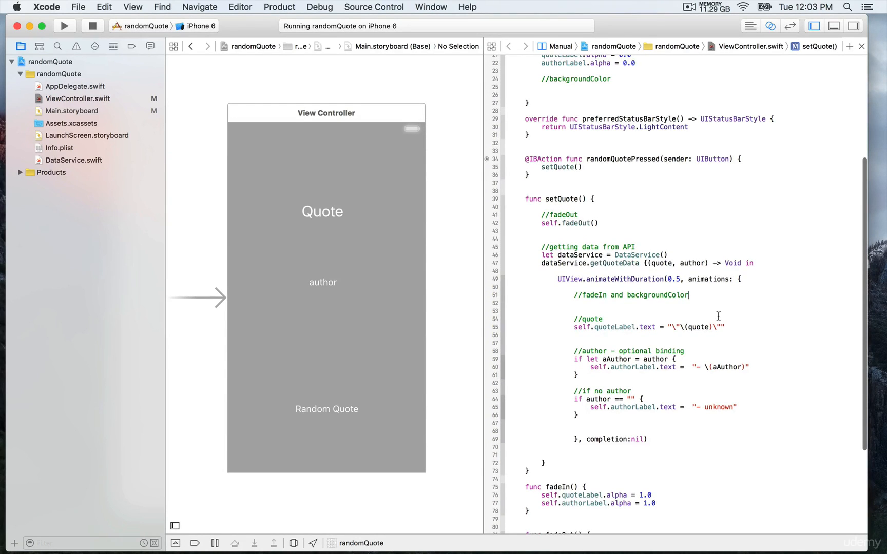
{"action": "mouse_move", "coordinate": [732, 312]}
{"action": "type", "text": "self.fadeIn()"}
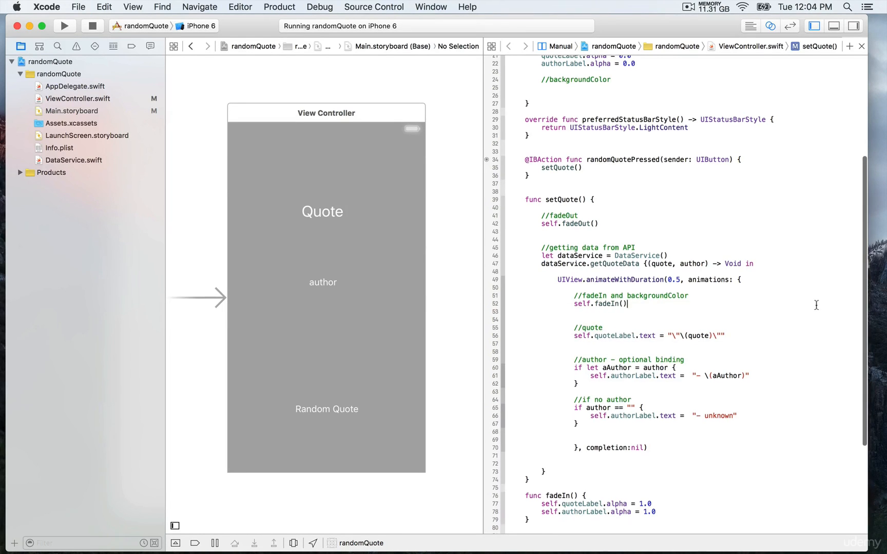
{"action": "scroll", "scroll_direction": "up", "scroll_amount": 3}
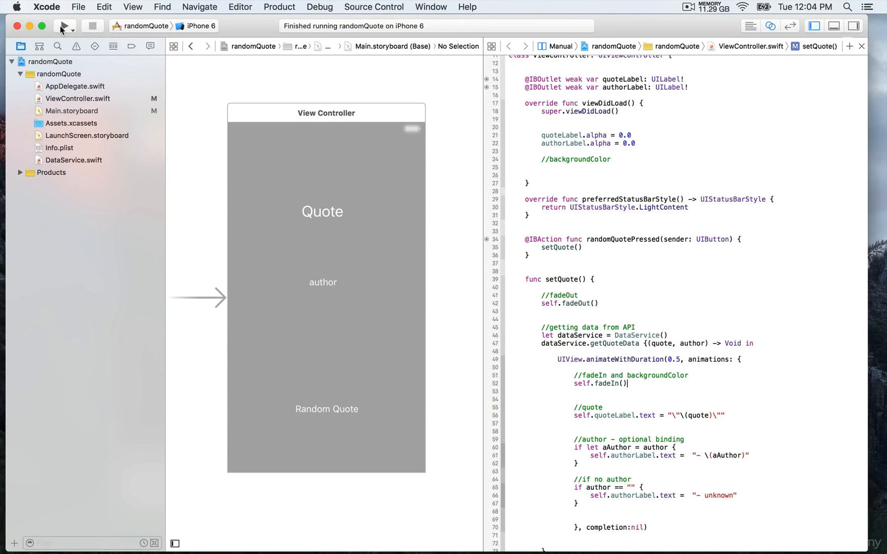
Step: Relaunch the app, raise the simulator window, and fetch five quotes to watch them fade
{"action": "left_click", "coordinate": [65, 26]}
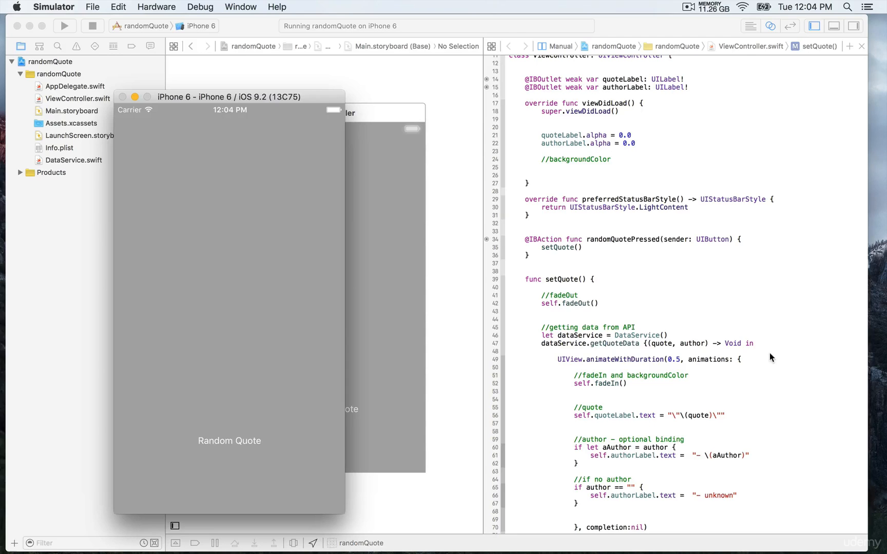
{"action": "mouse_move", "coordinate": [553, 304]}
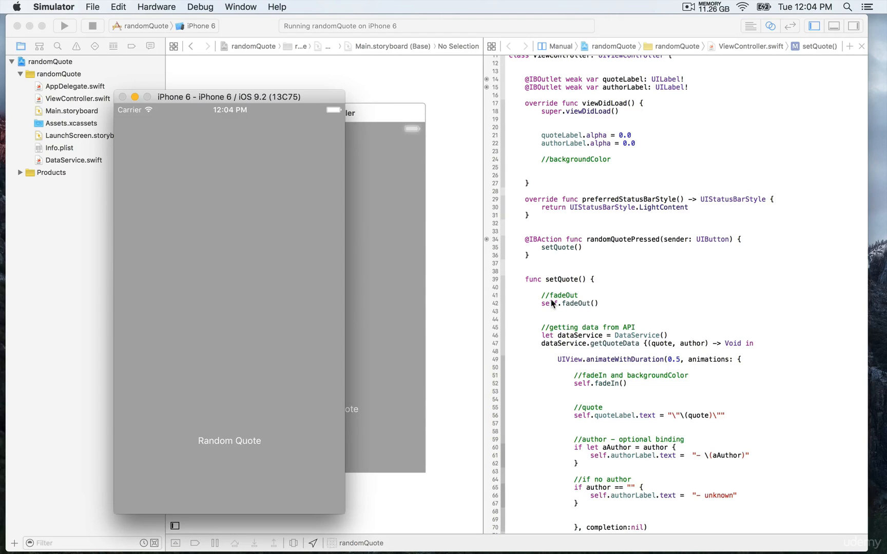
{"action": "left_click_drag", "start_coordinate": [229, 97], "coordinate": [241, 66]}
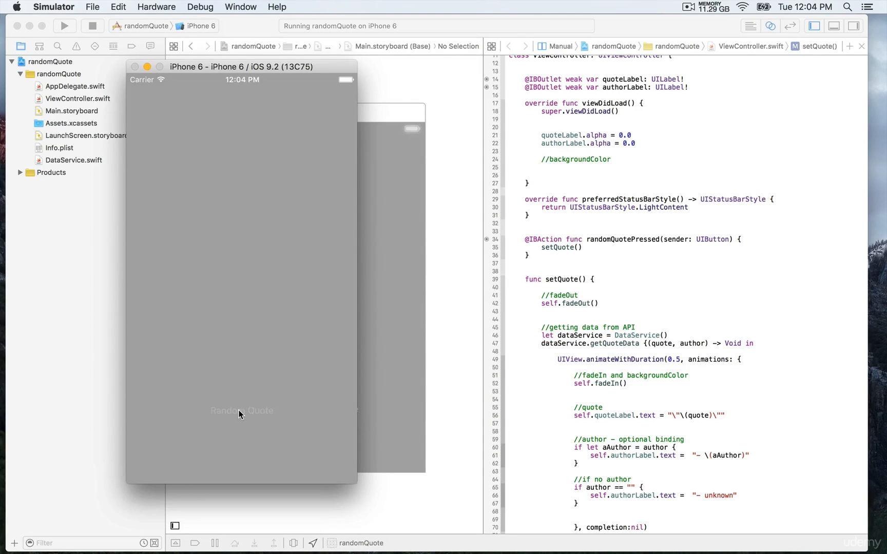
{"action": "left_click", "coordinate": [242, 410]}
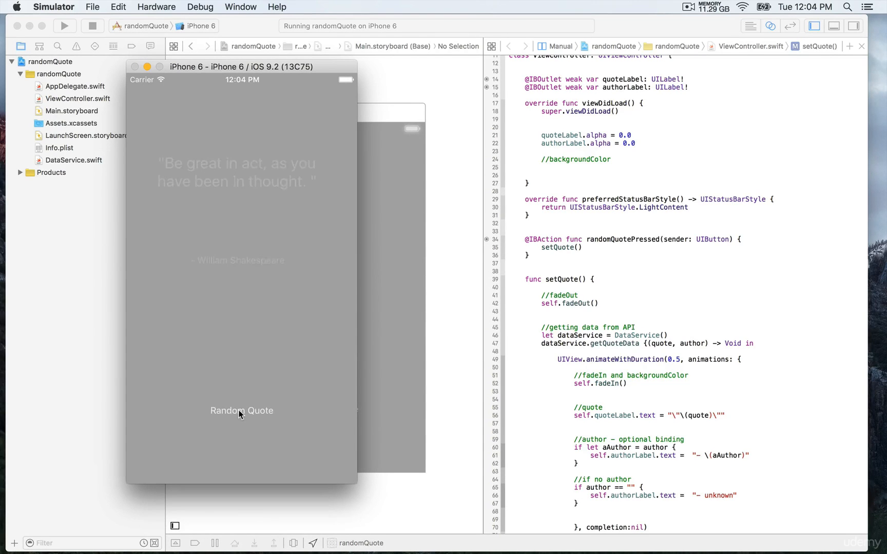
{"action": "left_click", "coordinate": [242, 411]}
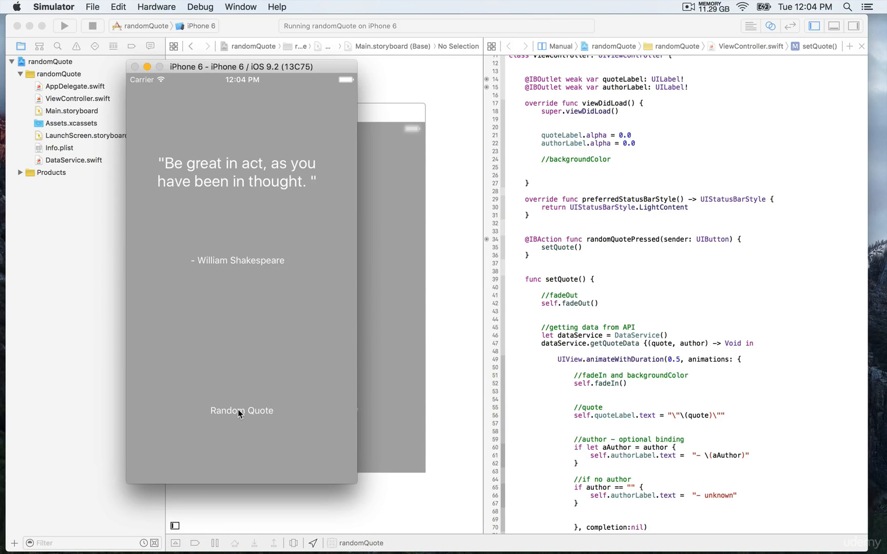
{"action": "left_click", "coordinate": [242, 410]}
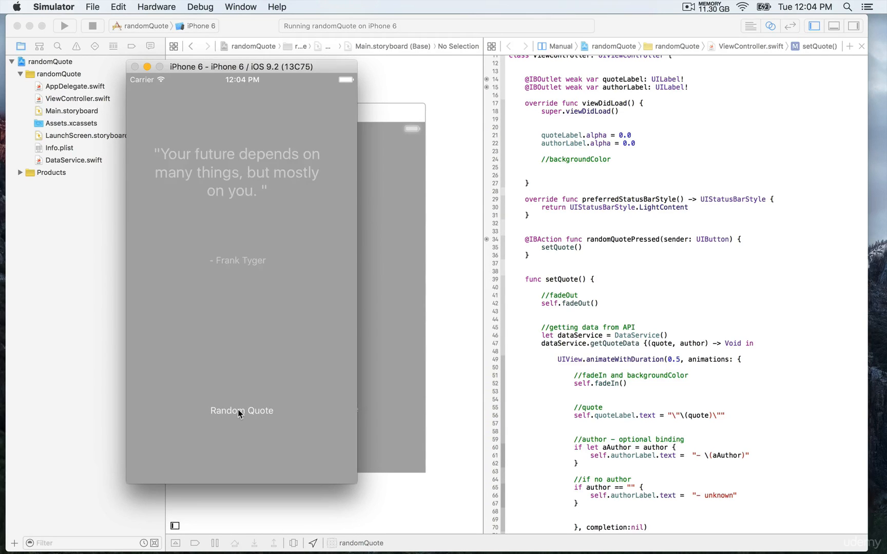
{"action": "left_click", "coordinate": [241, 410]}
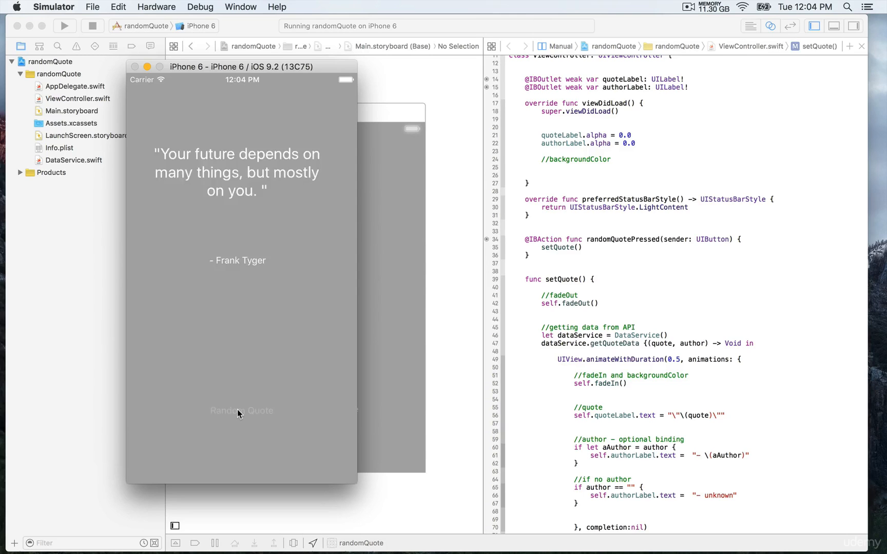
{"action": "left_click", "coordinate": [242, 411]}
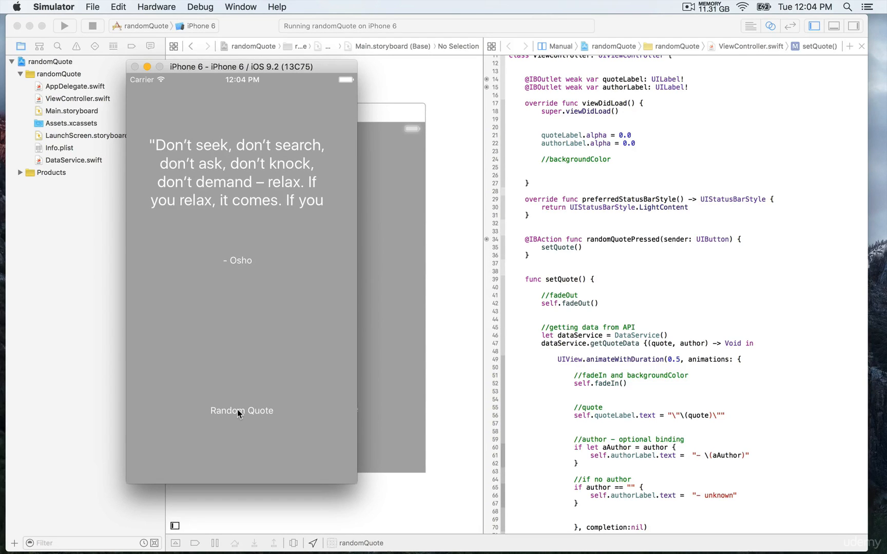
{"action": "mouse_move", "coordinate": [795, 404]}
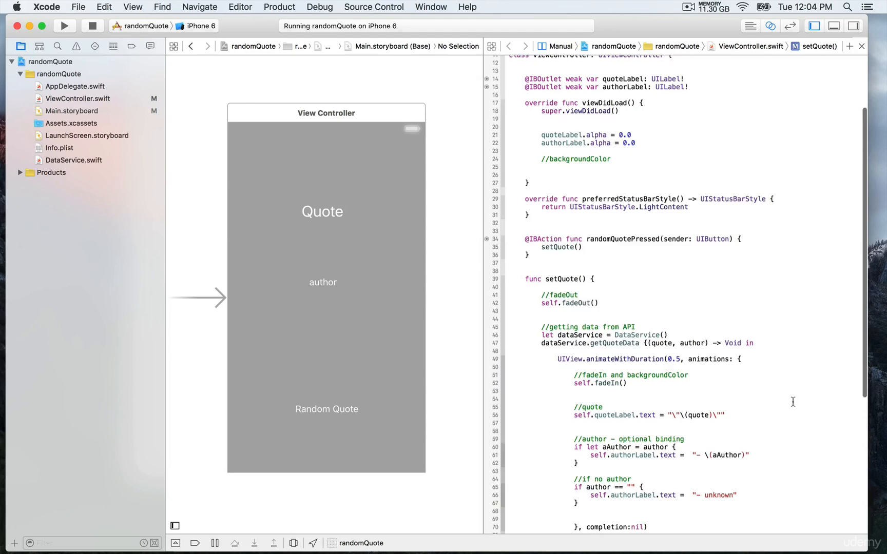
{"action": "scroll", "scroll_direction": "down", "scroll_amount": 3}
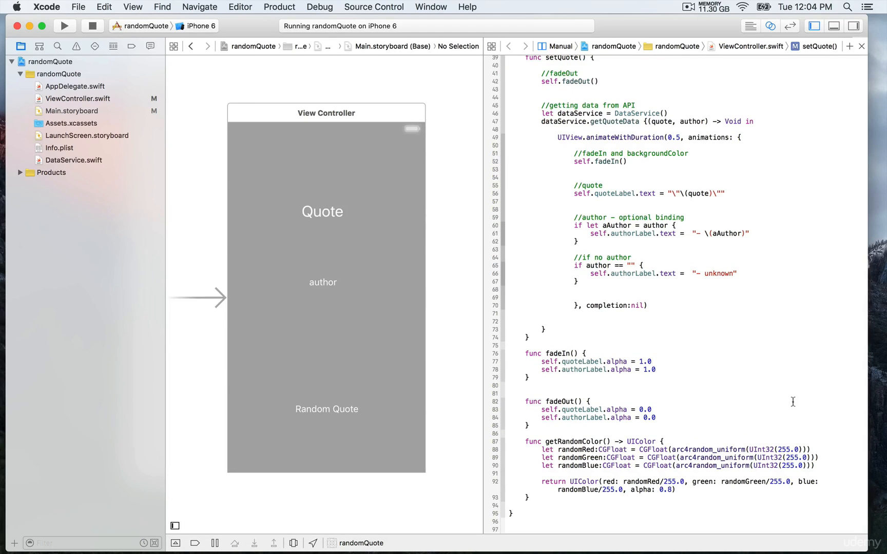